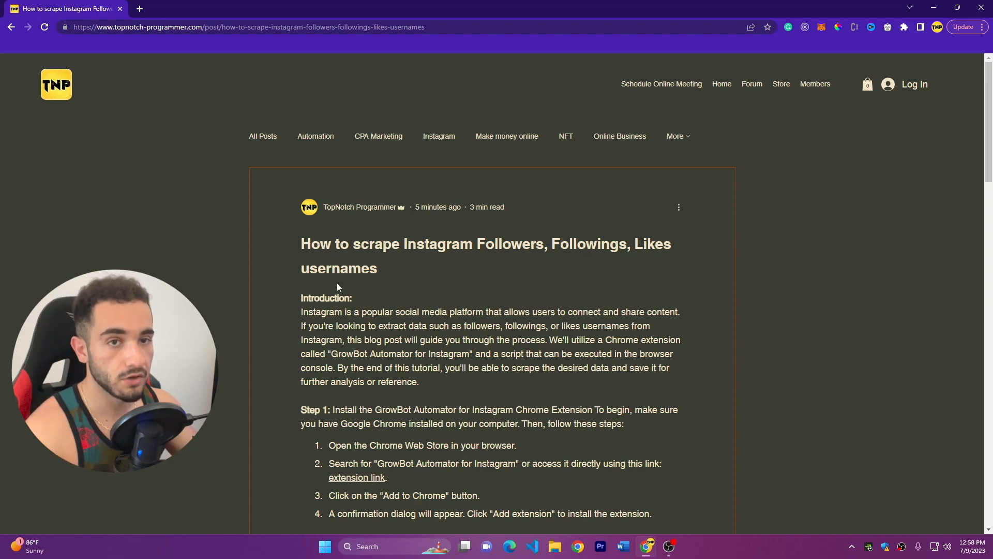
pyautogui.moveTo(242, 238)
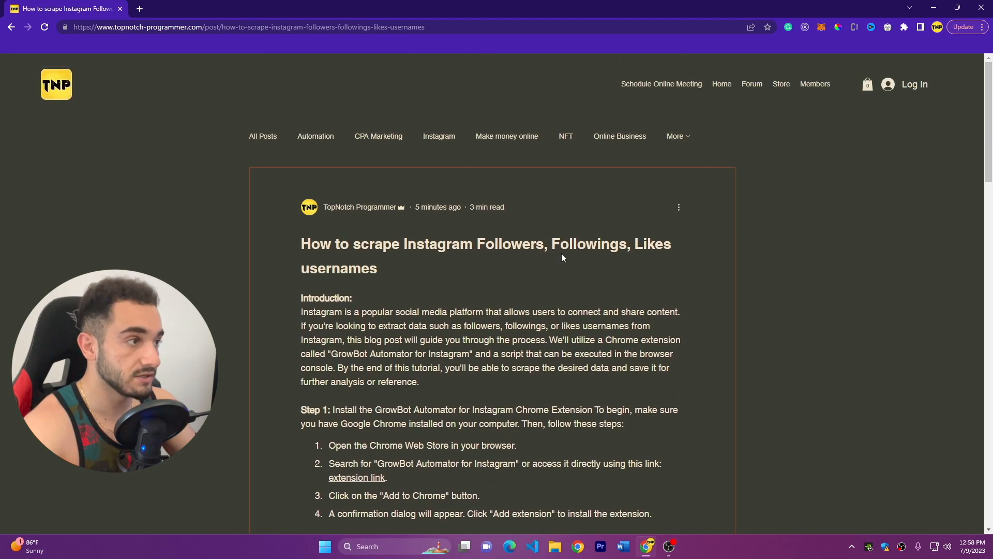
pyautogui.moveTo(460, 305)
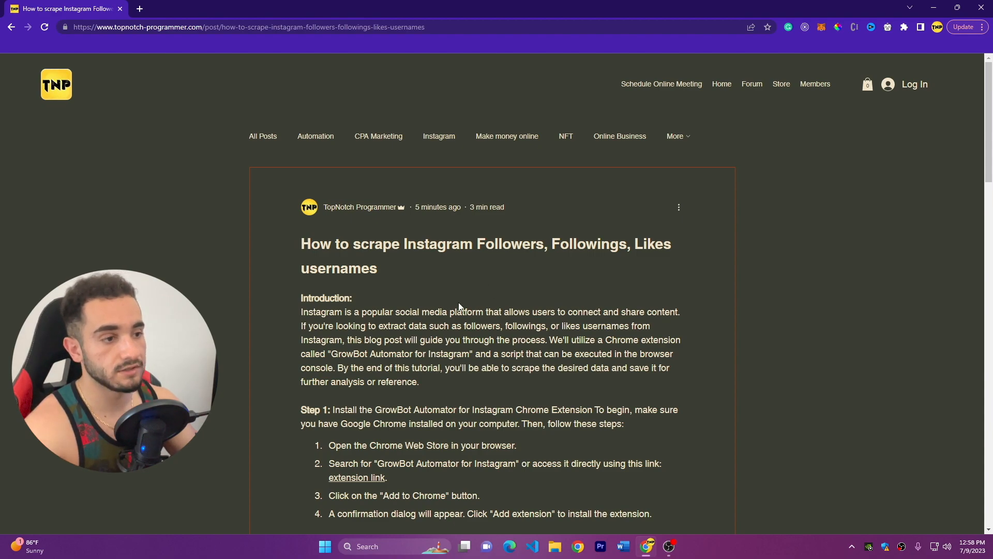
# Step: Find GrowBot Automator for Instagram in the Web Store and launch its panel over Instagram
pyautogui.scroll(-3)
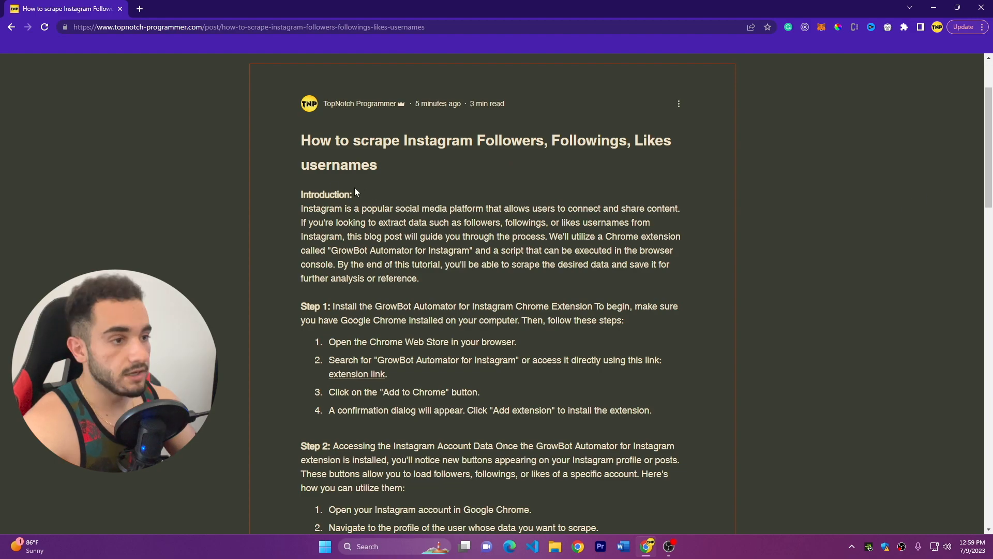
pyautogui.scroll(-3)
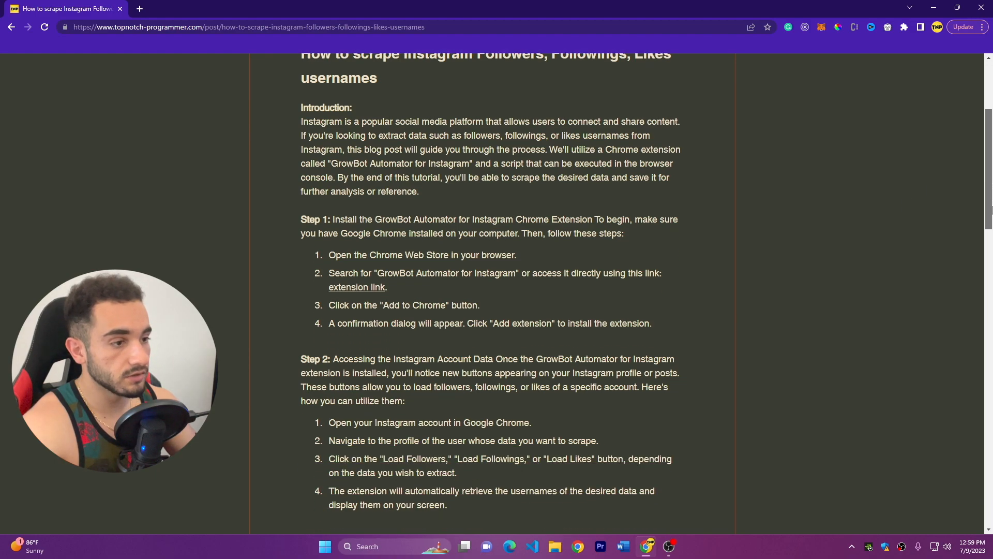
pyautogui.scroll(-3)
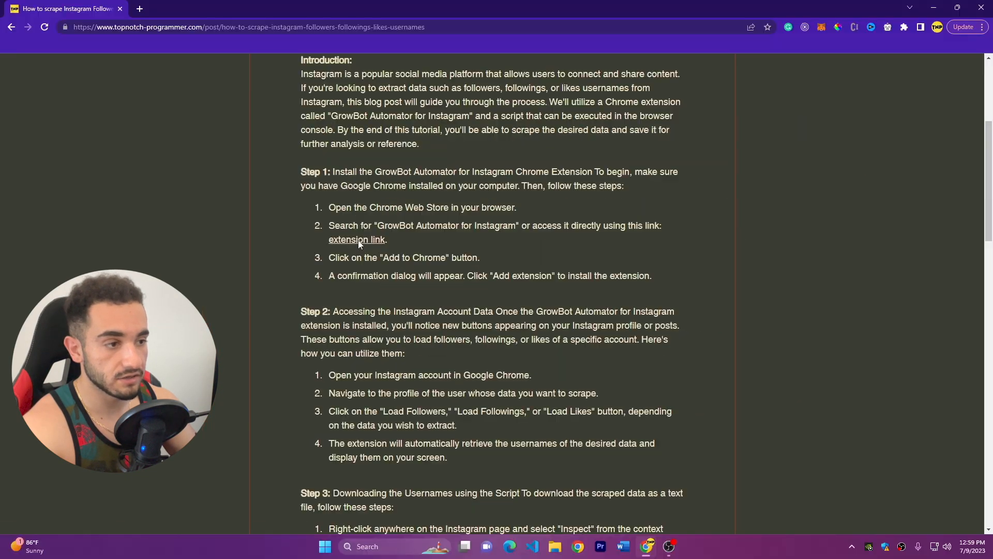
pyautogui.click(356, 240)
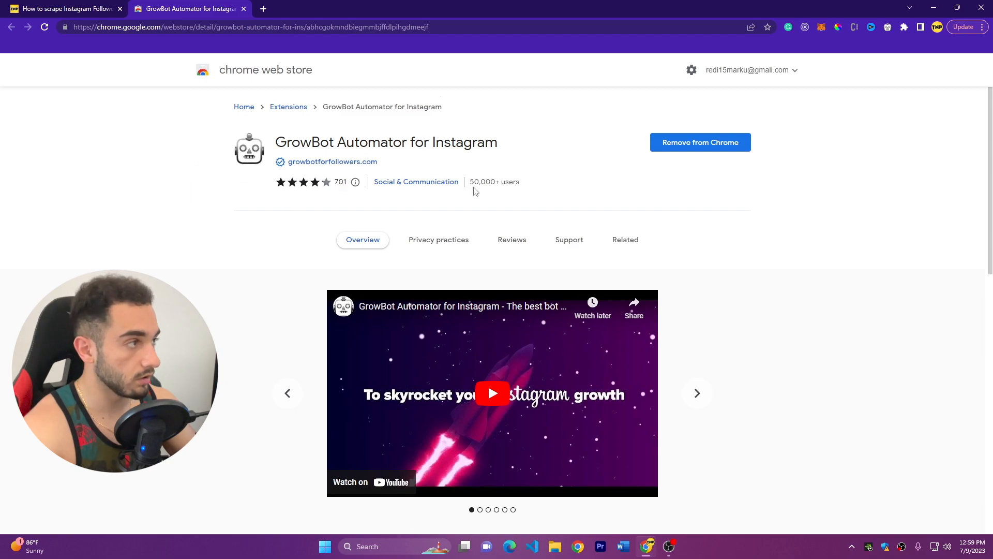
pyautogui.moveTo(653, 149)
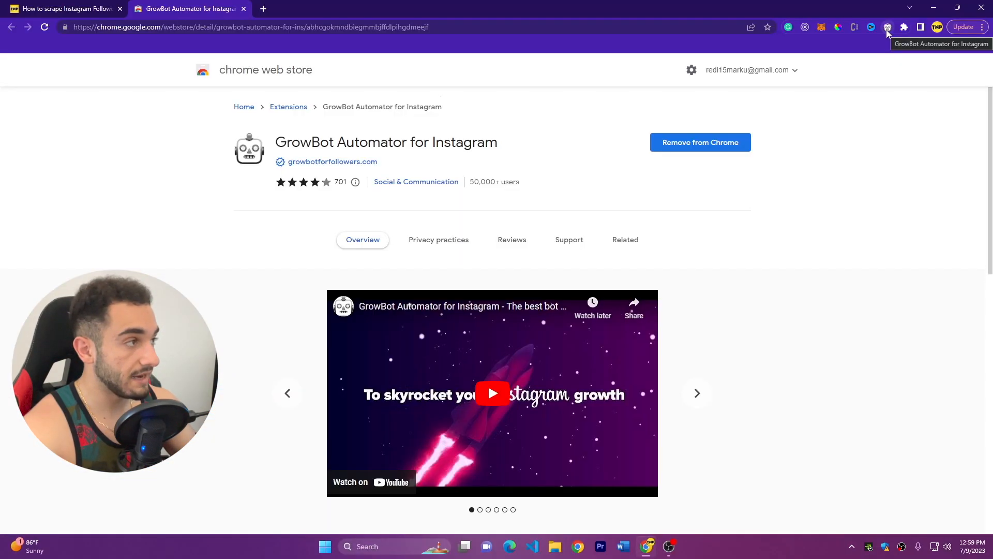
pyautogui.click(888, 27)
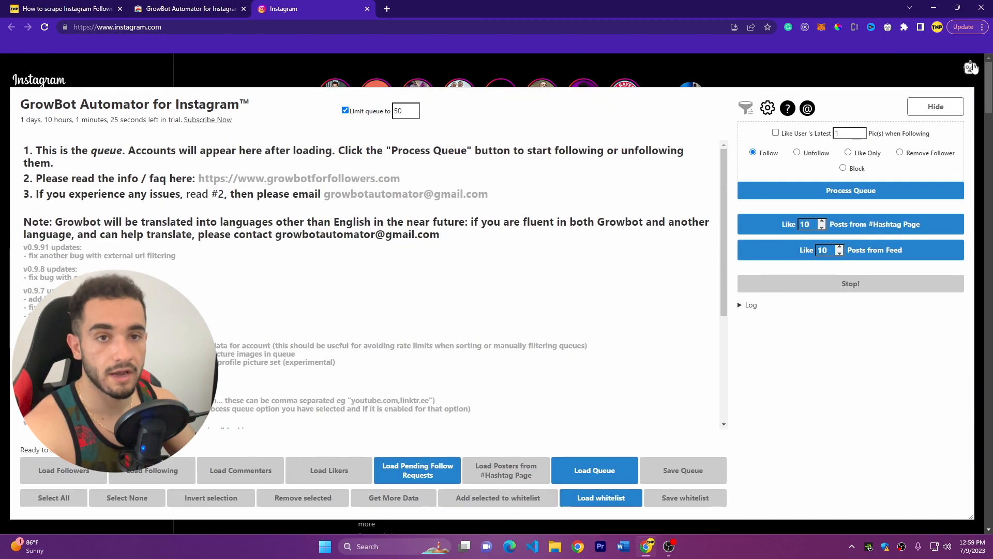
# Step: Hide the GrowBot panel to reveal the topnotchprogrammer profile
pyautogui.click(935, 106)
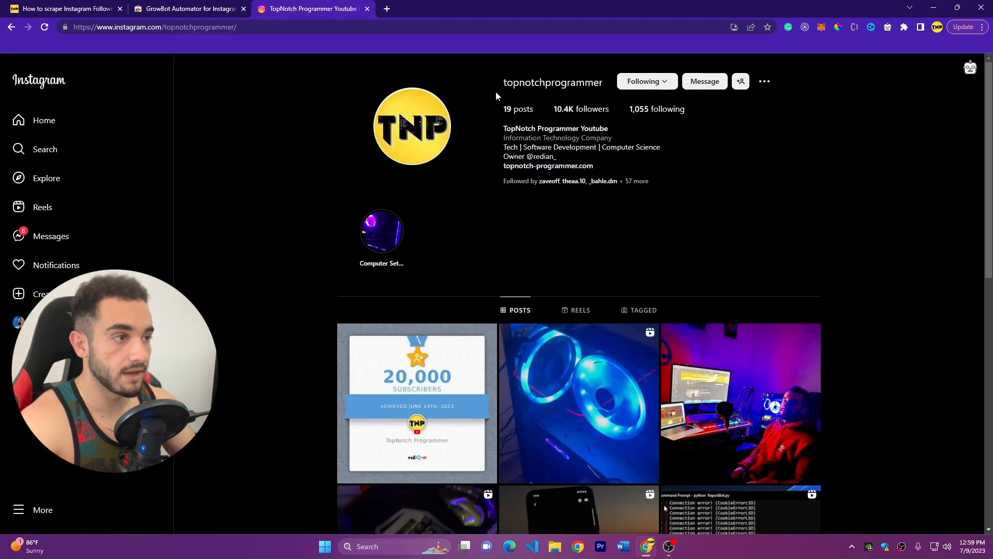
pyautogui.moveTo(757, 178)
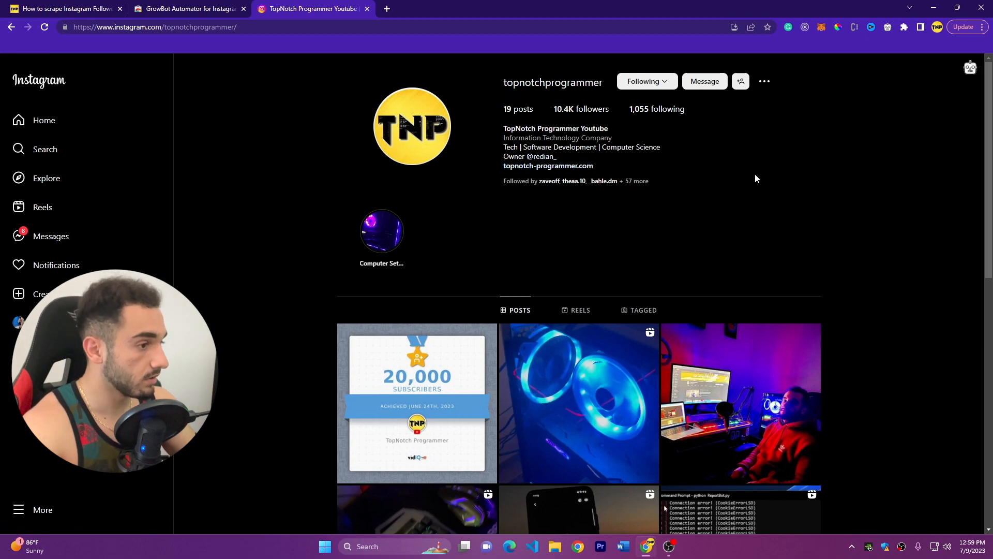
# Step: Reopen GrowBot and load topnotchprogrammer's followers into the queue with limit 0
pyautogui.click(970, 68)
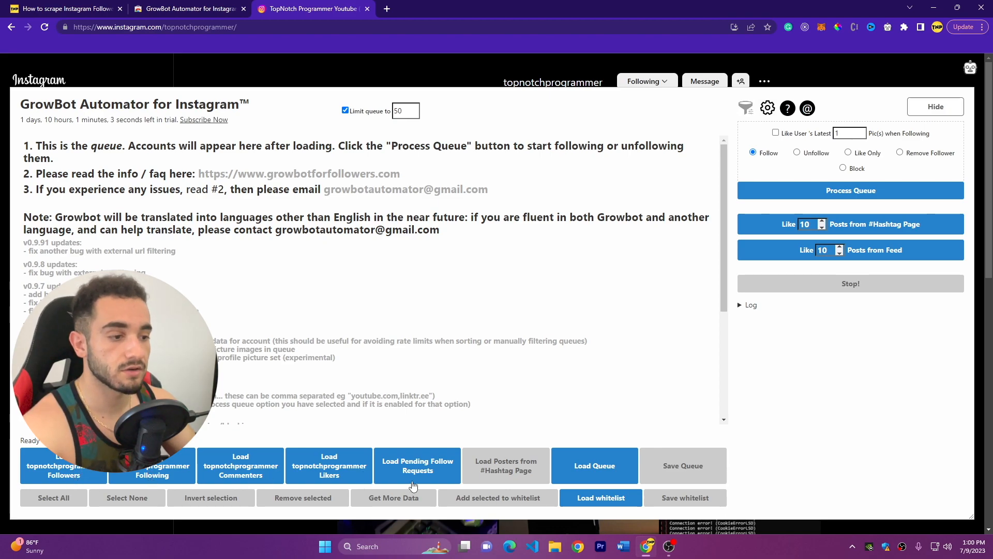
pyautogui.moveTo(433, 477)
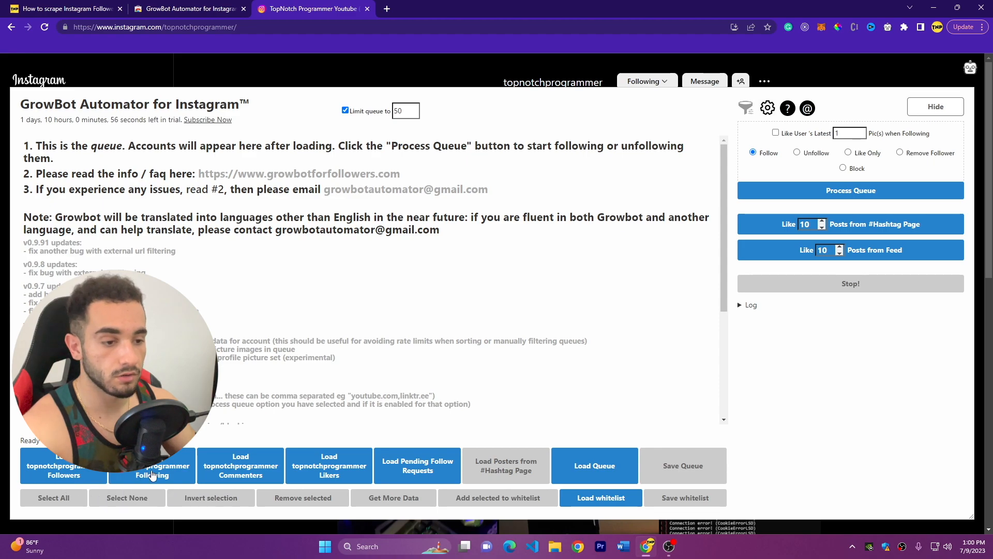
pyautogui.moveTo(87, 476)
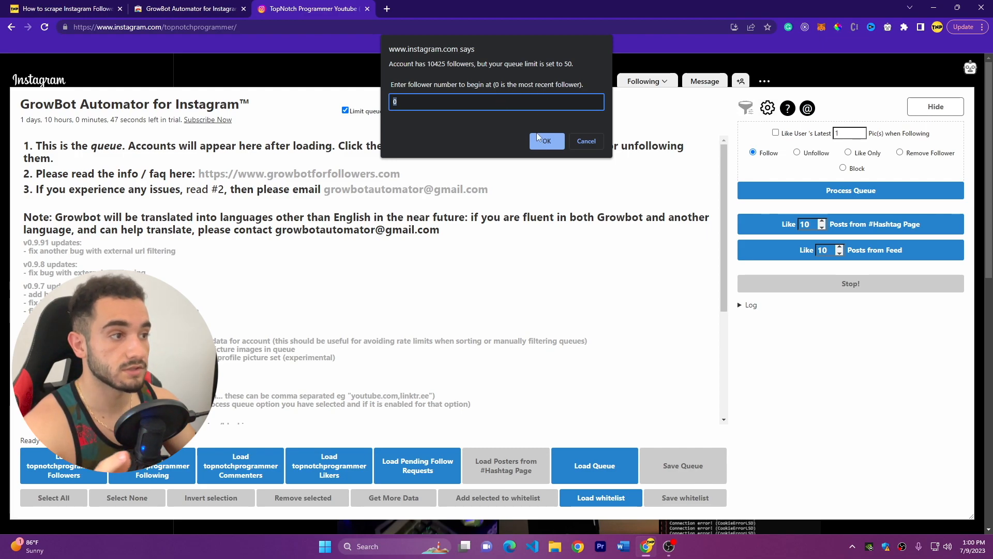
pyautogui.click(548, 141)
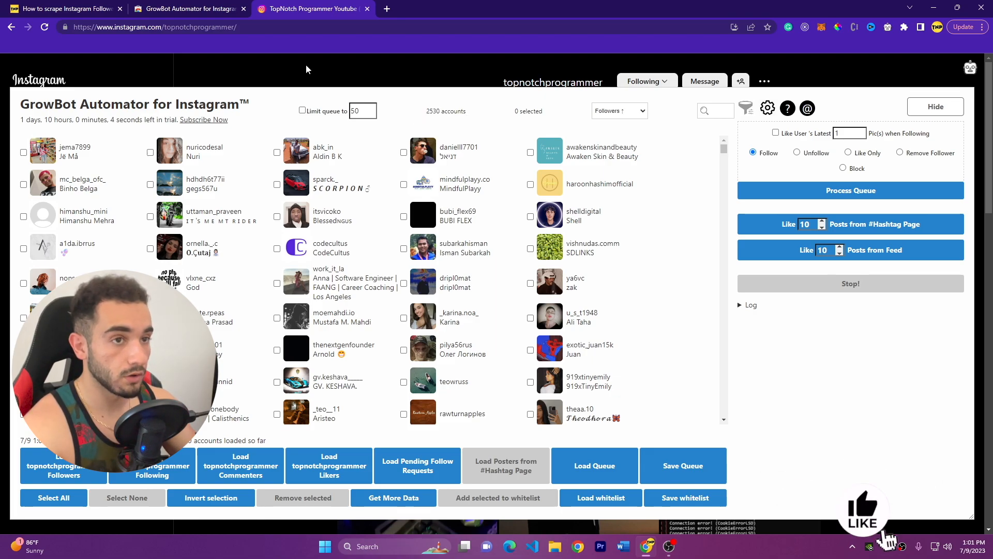
# Step: Bring up Chrome DevTools beside the growing follower queue
pyautogui.click(67, 8)
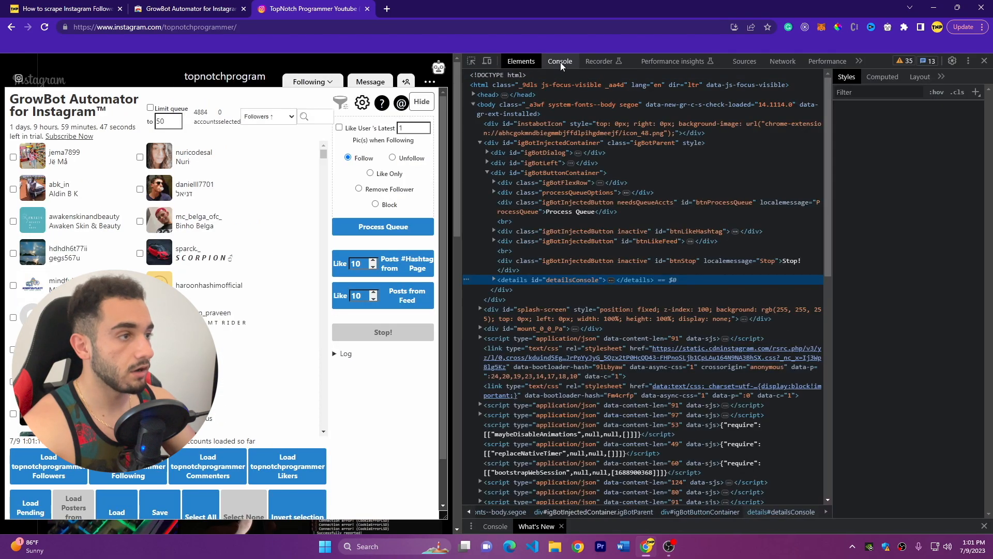
# Step: Run the download script in the Console to save followers as usernames.txt
pyautogui.click(560, 61)
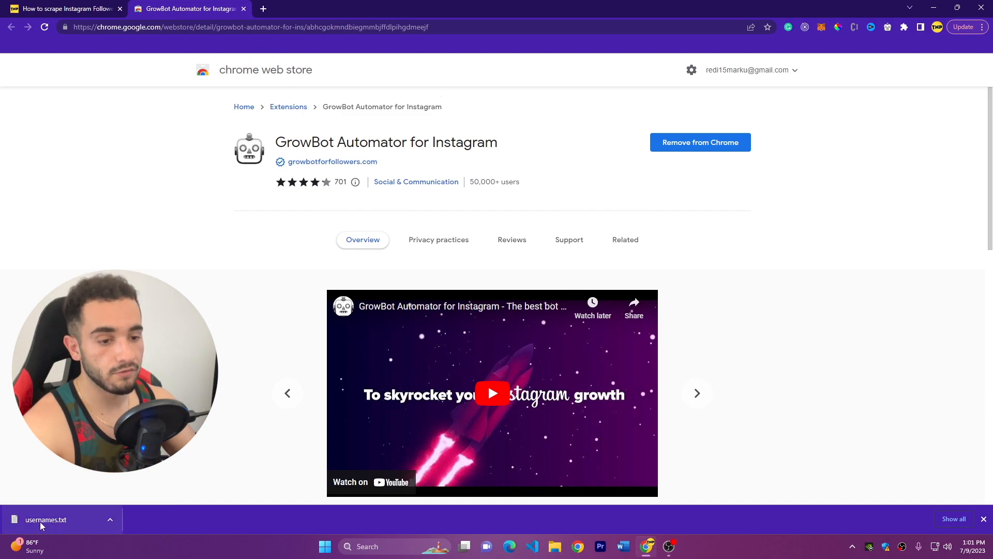
# Step: View the downloaded usernames.txt follower list in Notepad
pyautogui.click(48, 519)
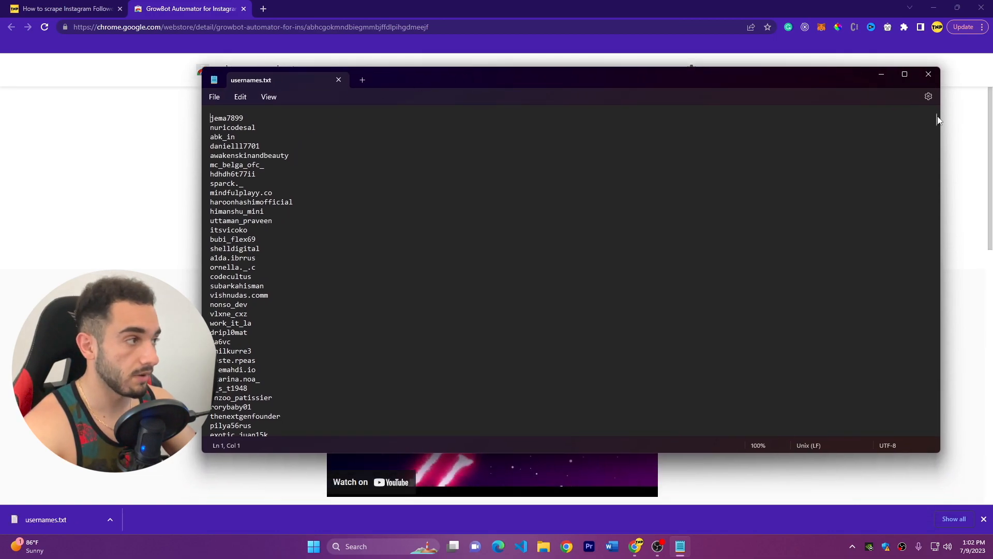
pyautogui.scroll(-3)
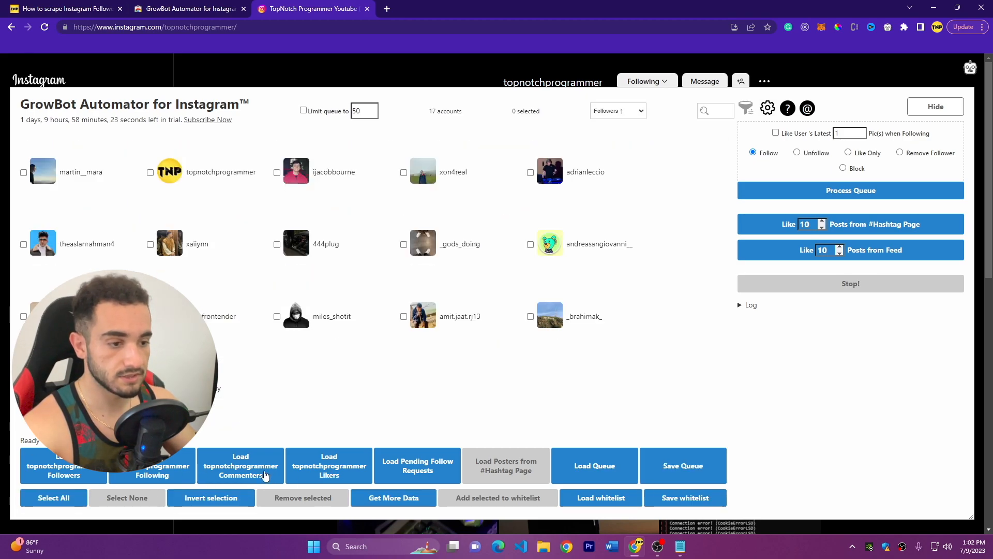
# Step: Load topnotchprogrammer's commenters into the queue for a second usernames (1).txt list
pyautogui.click(240, 465)
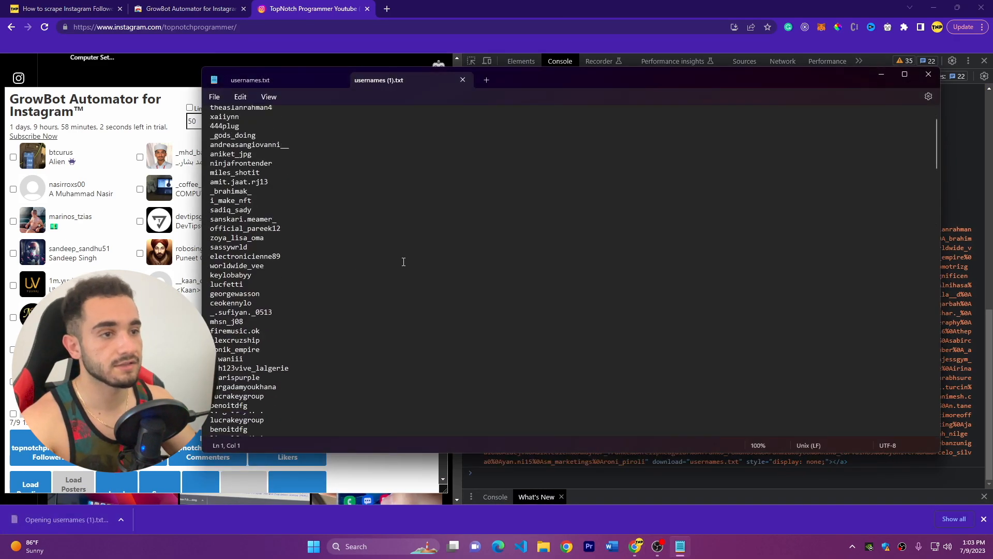
# Step: Review usernames (1).txt and close Notepad, leaving GrowBot's 336-account queue
pyautogui.scroll(-3)
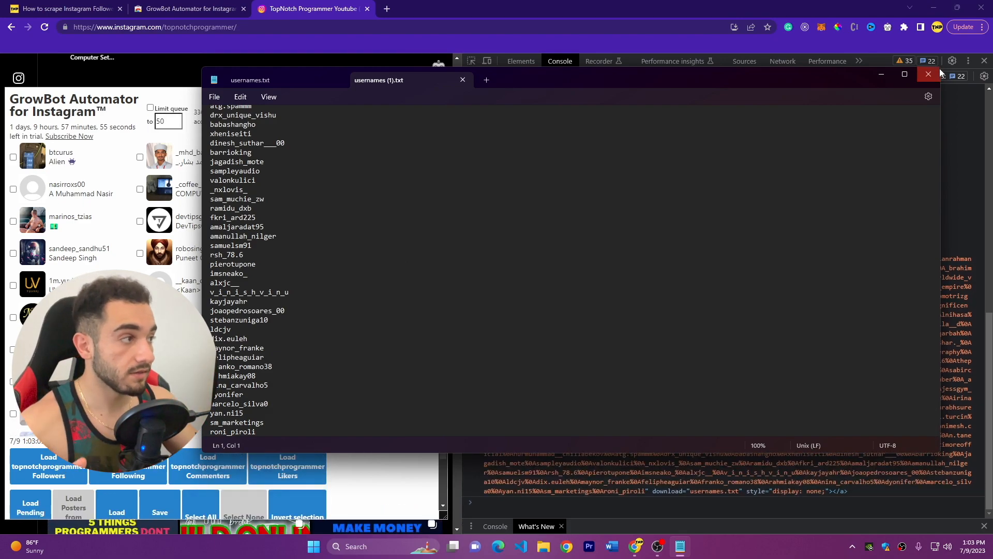
pyautogui.click(928, 75)
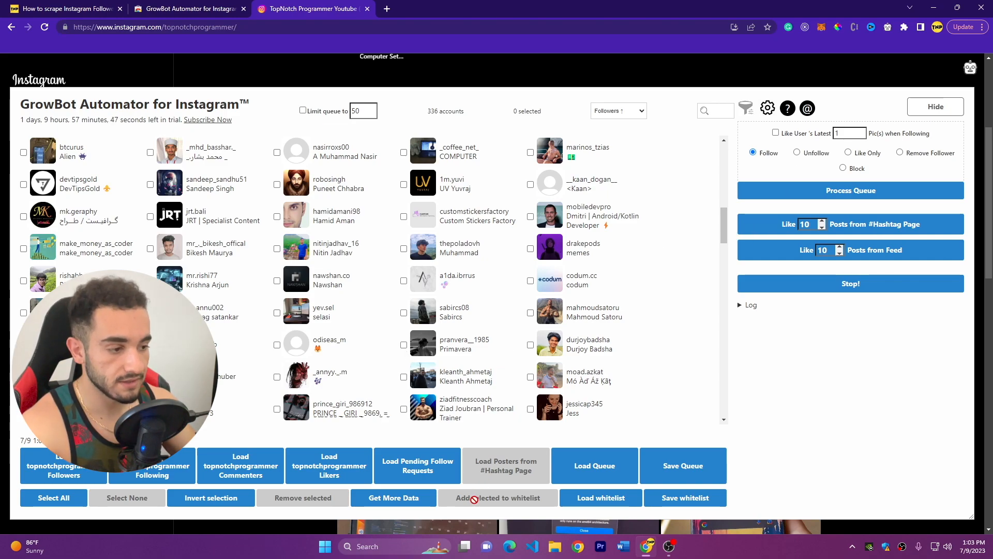
pyautogui.moveTo(315, 465)
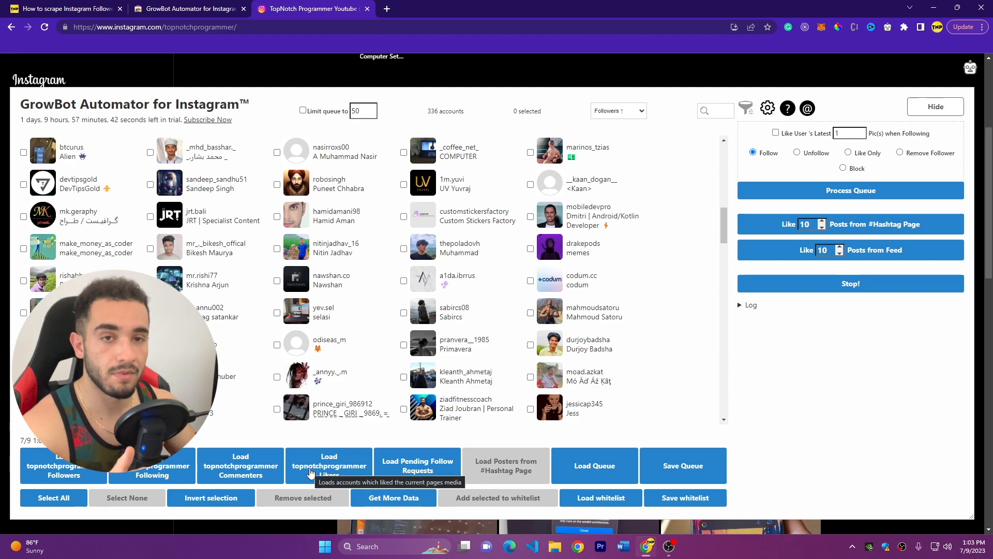